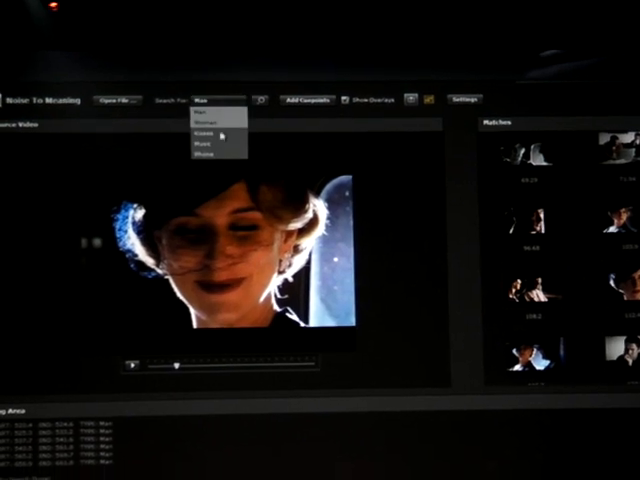
Search the video for 'Kisses' and play the third matched scene
{"action": "left_click", "coordinate": [210, 130]}
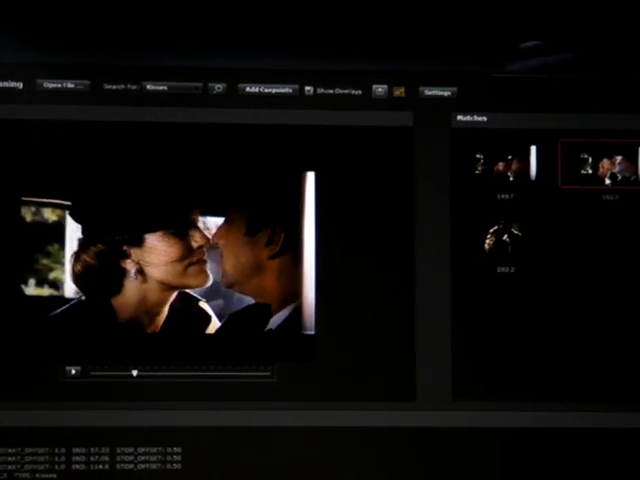
{"action": "left_click", "coordinate": [505, 243]}
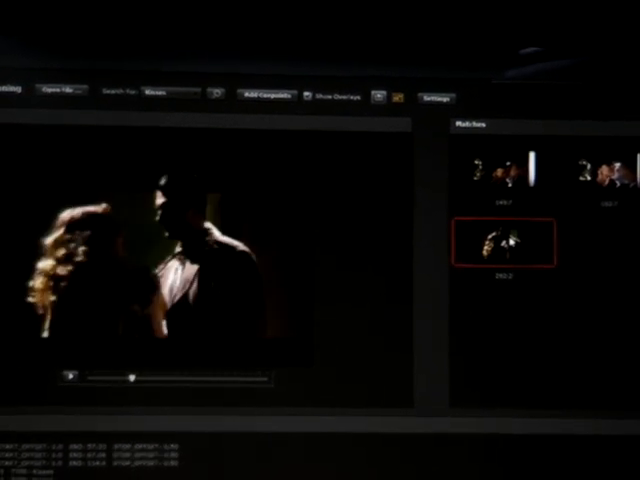